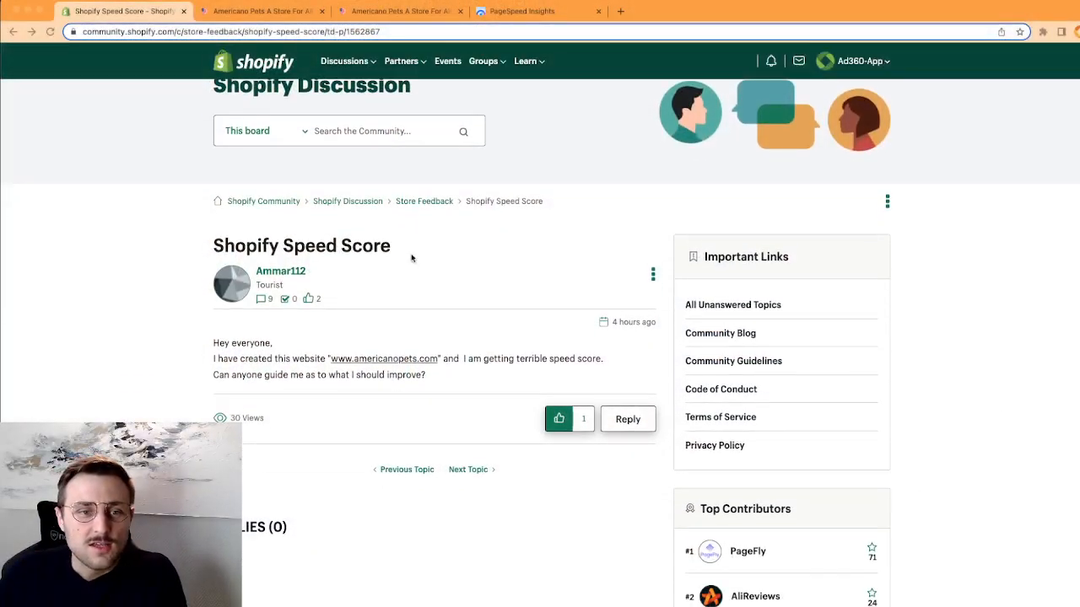
mouse_move(299, 328)
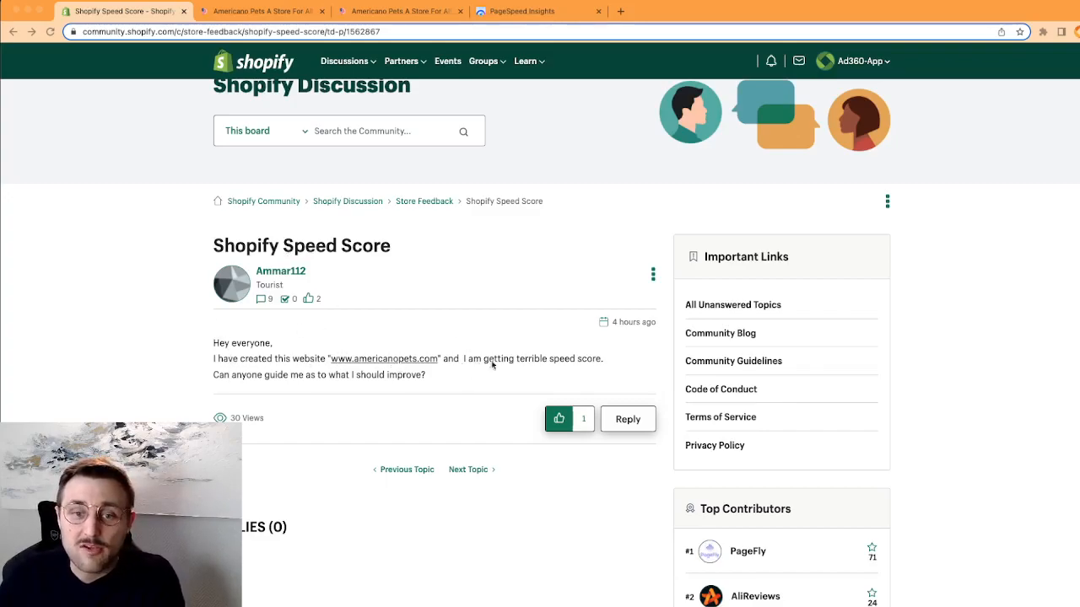
mouse_move(496, 324)
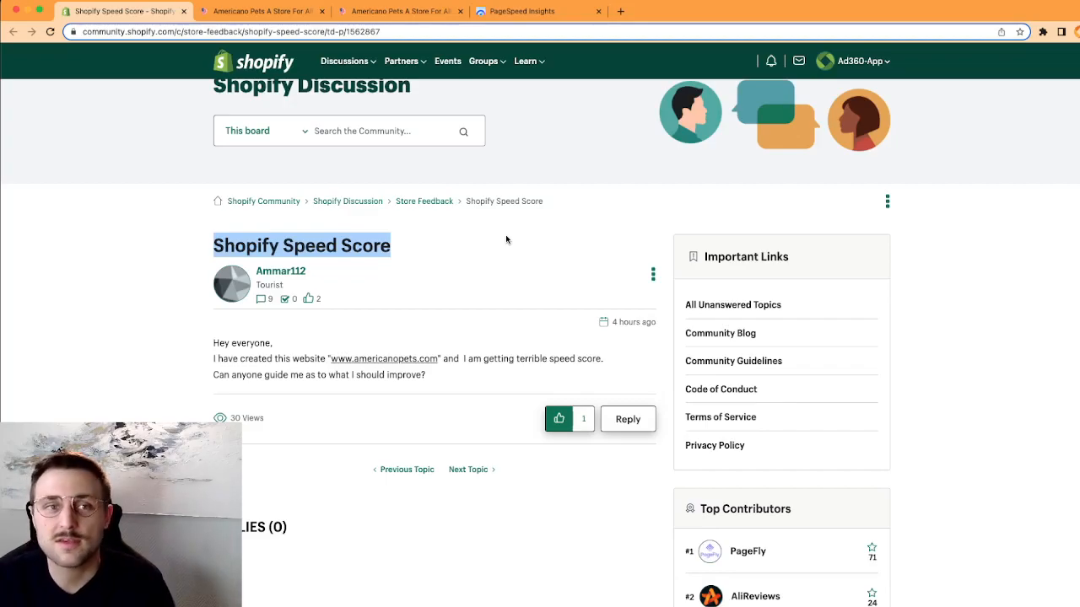
Browse the americanopets.com homepage down to the sign-up and Why Us sections.
click(262, 11)
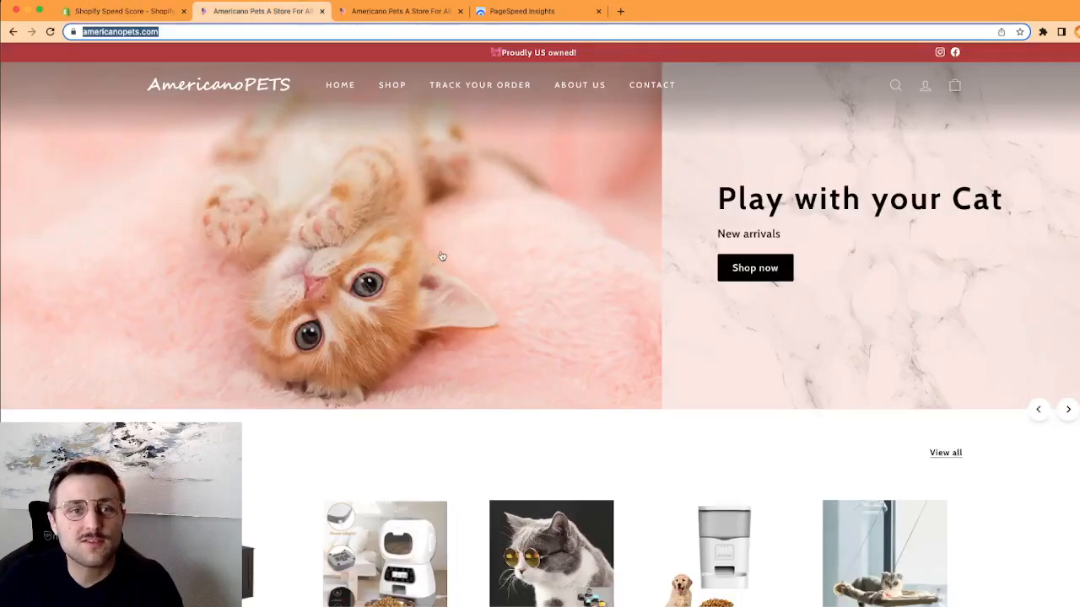
mouse_move(793, 285)
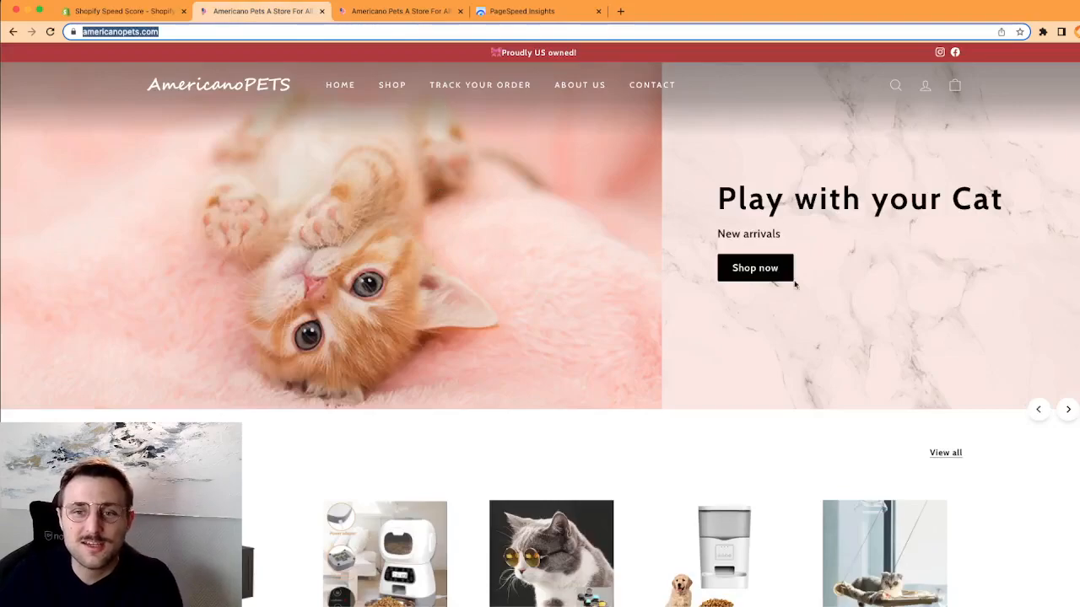
scroll(down, 3)
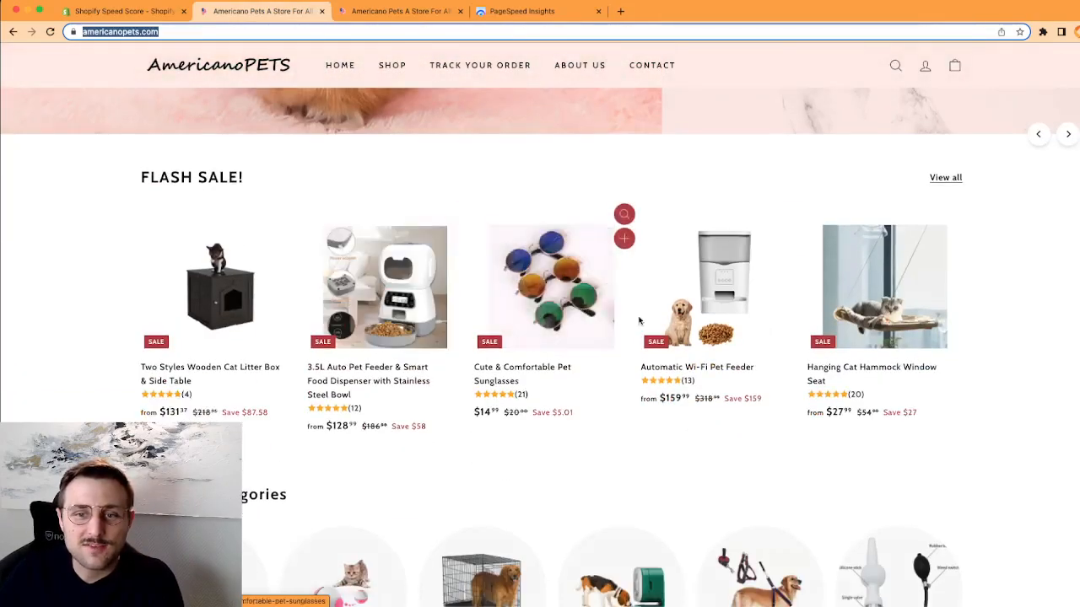
scroll(down, 3)
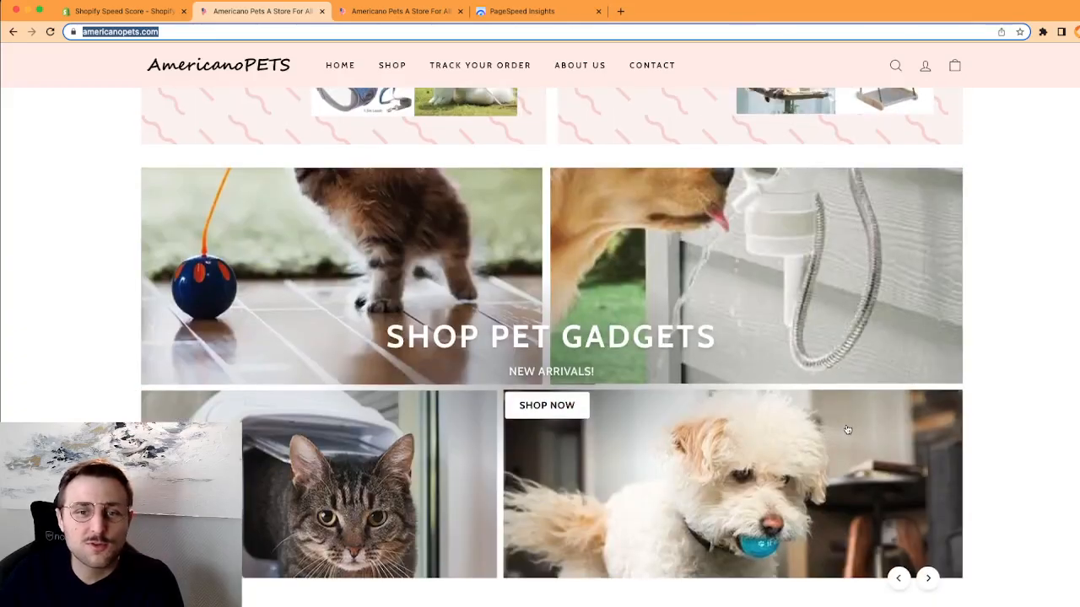
scroll(down, 3)
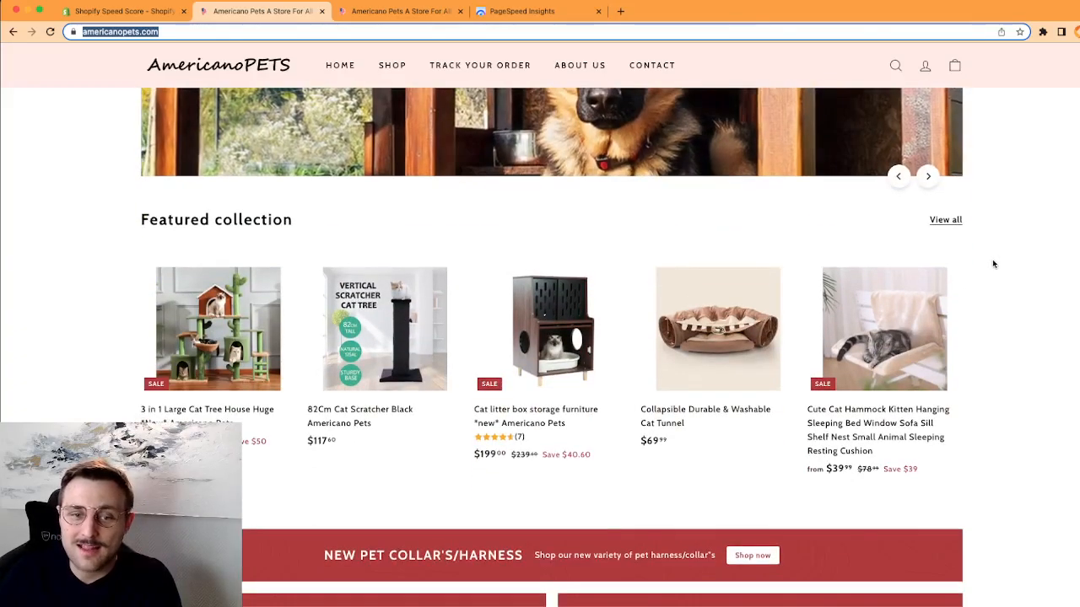
scroll(down, 3)
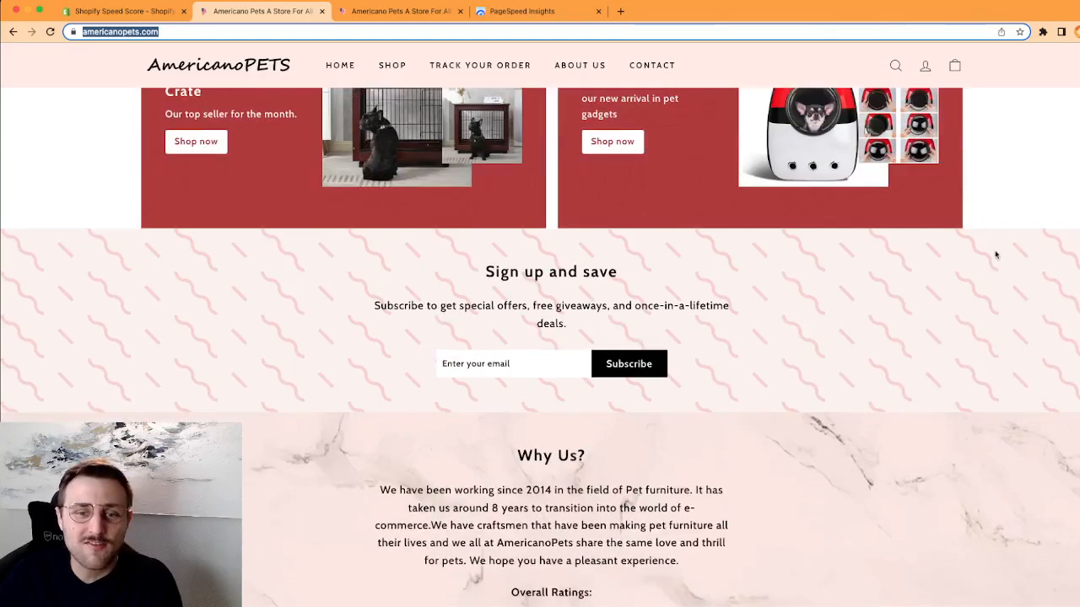
scroll(up, 3)
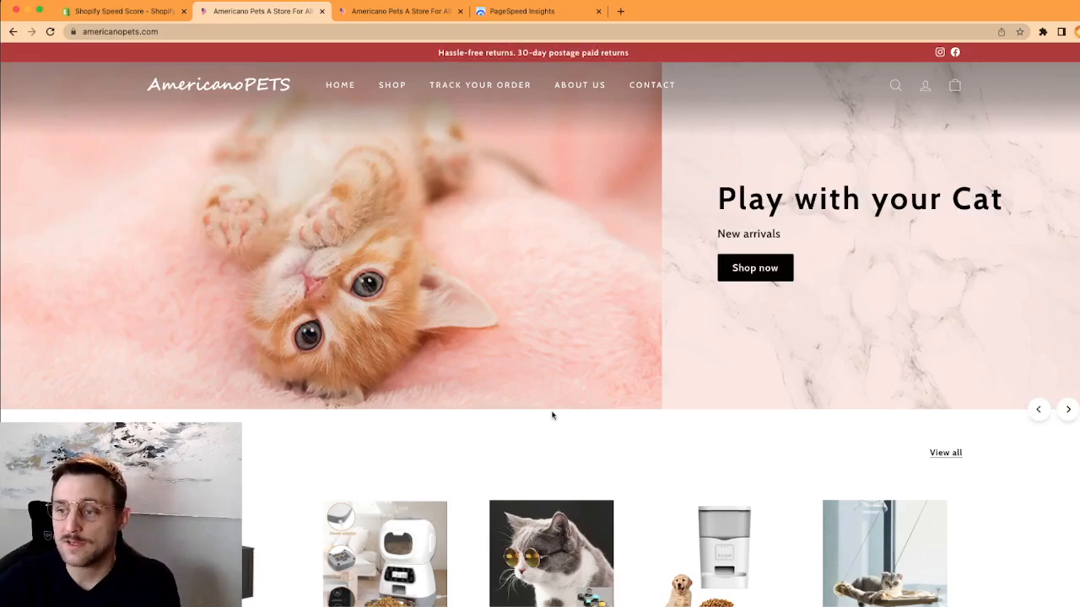
mouse_move(595, 437)
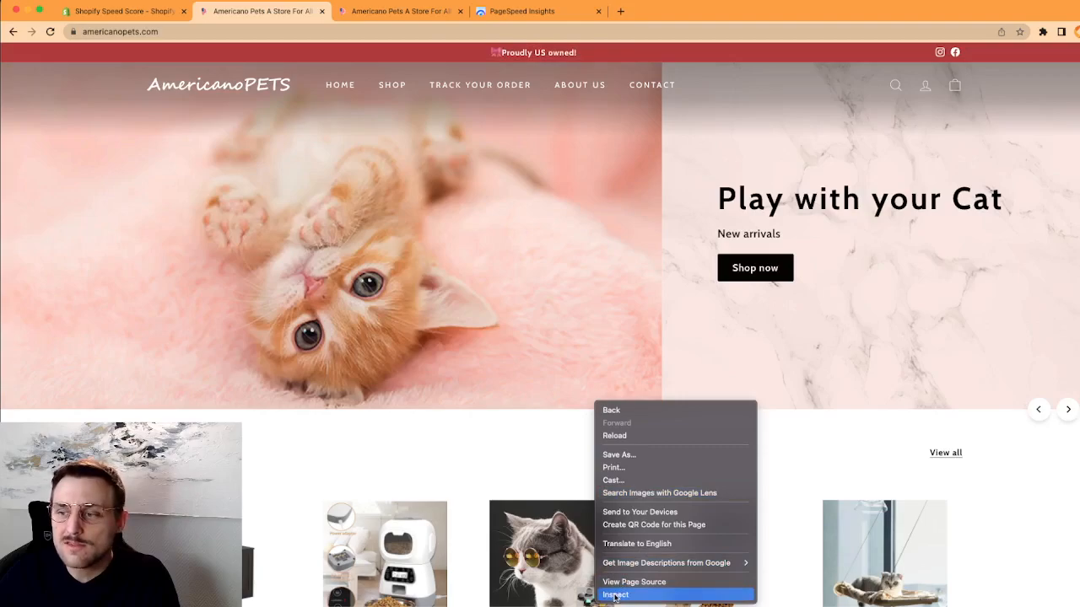
Inspect the page and generate a mobile Lighthouse report with all categories.
click(616, 595)
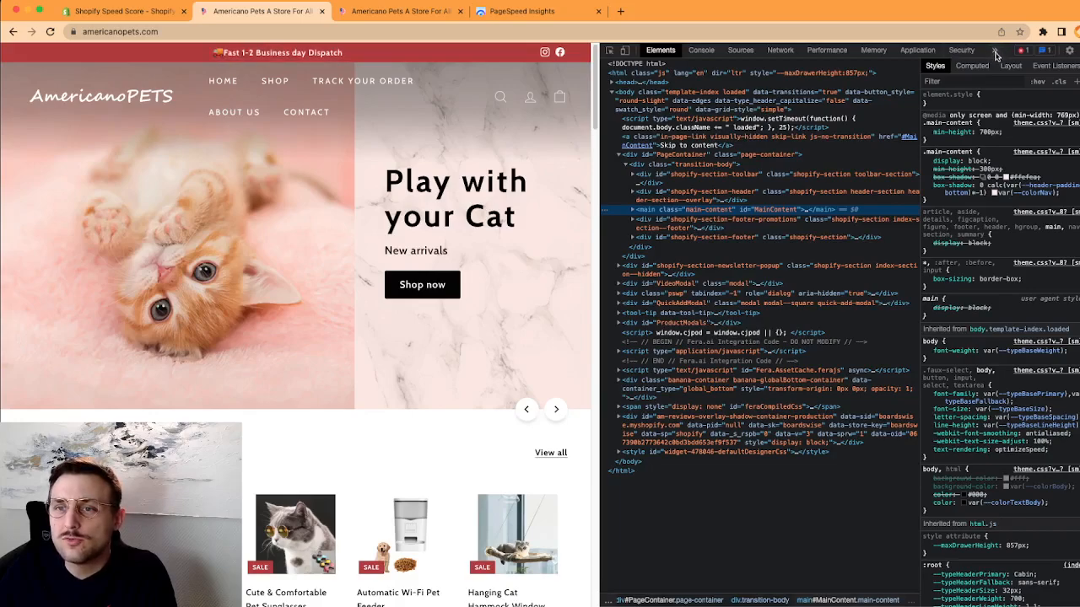
click(995, 52)
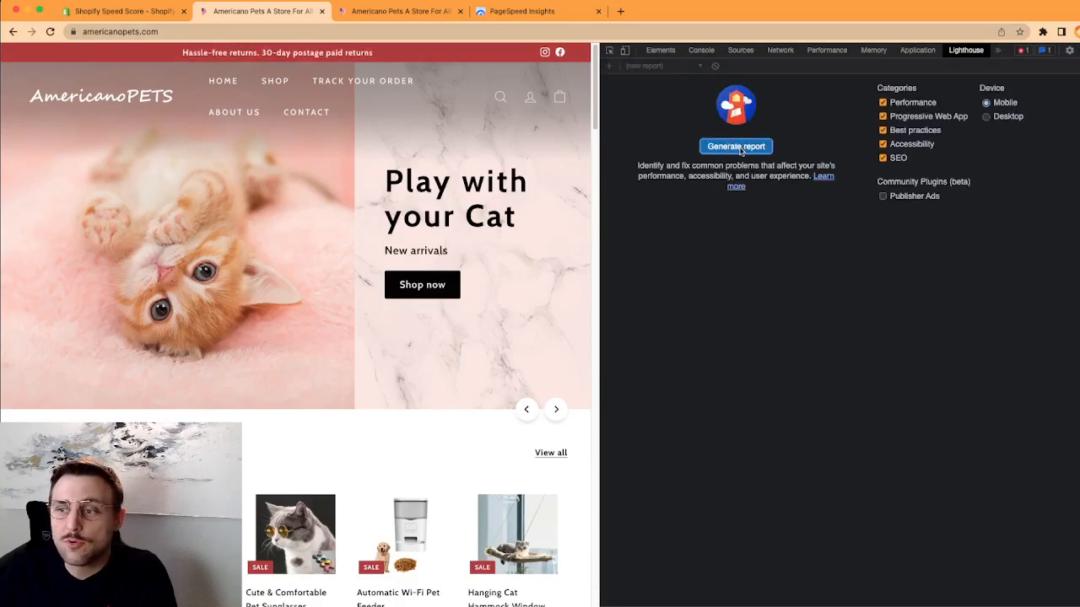
click(735, 146)
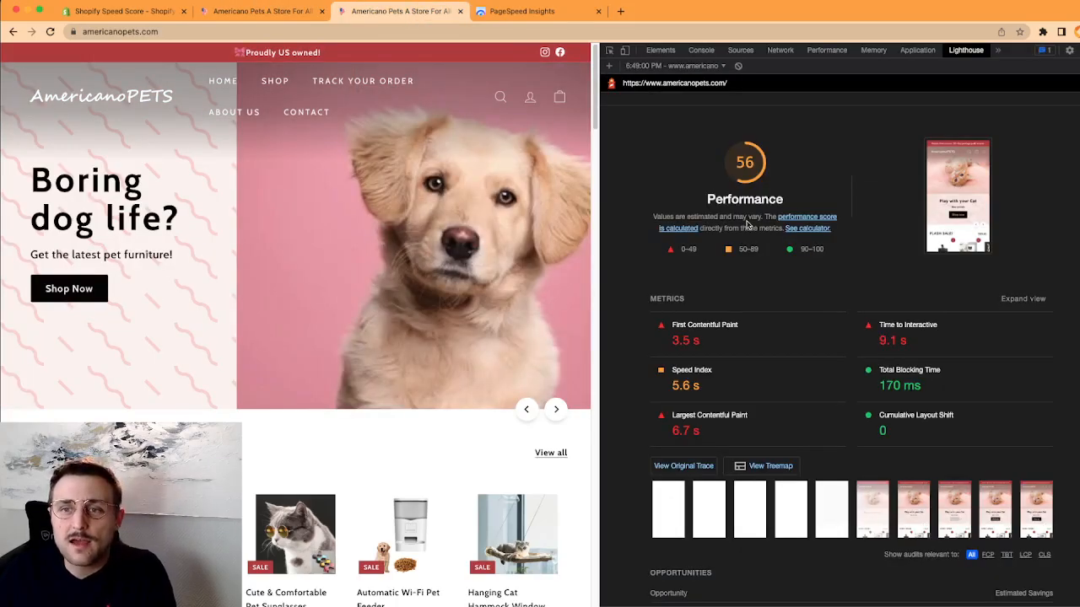
mouse_move(763, 348)
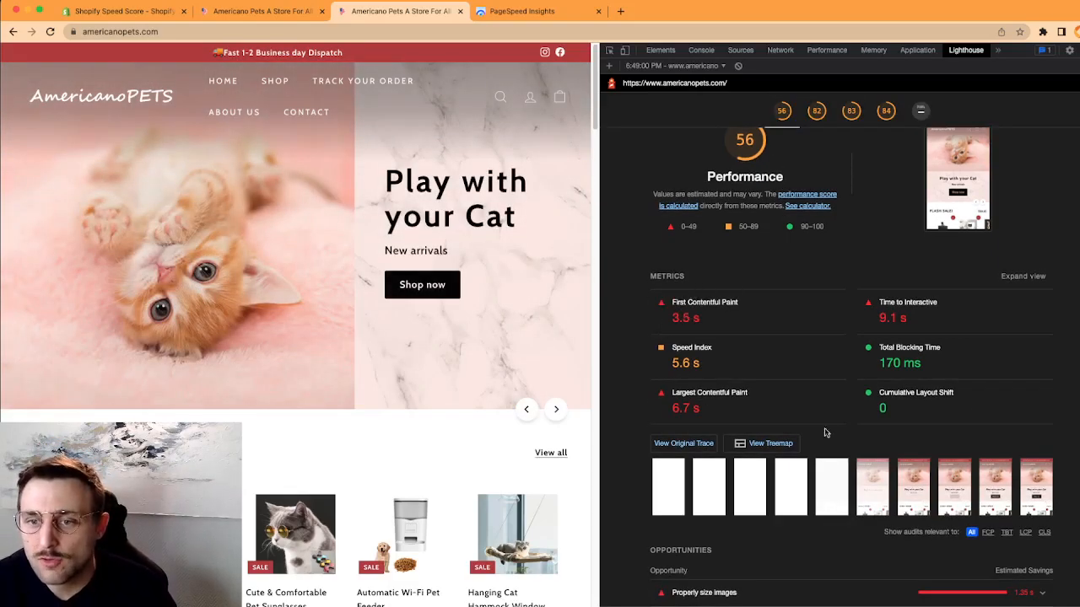
Review the mobile Lighthouse Performance score of 56 and its metrics.
scroll(down, 3)
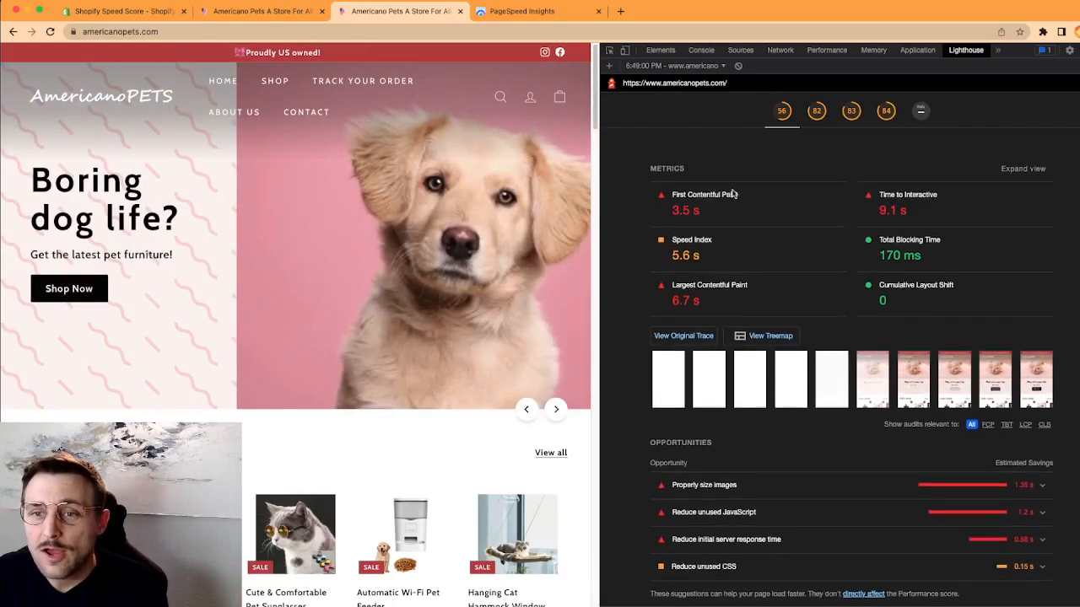
click(781, 110)
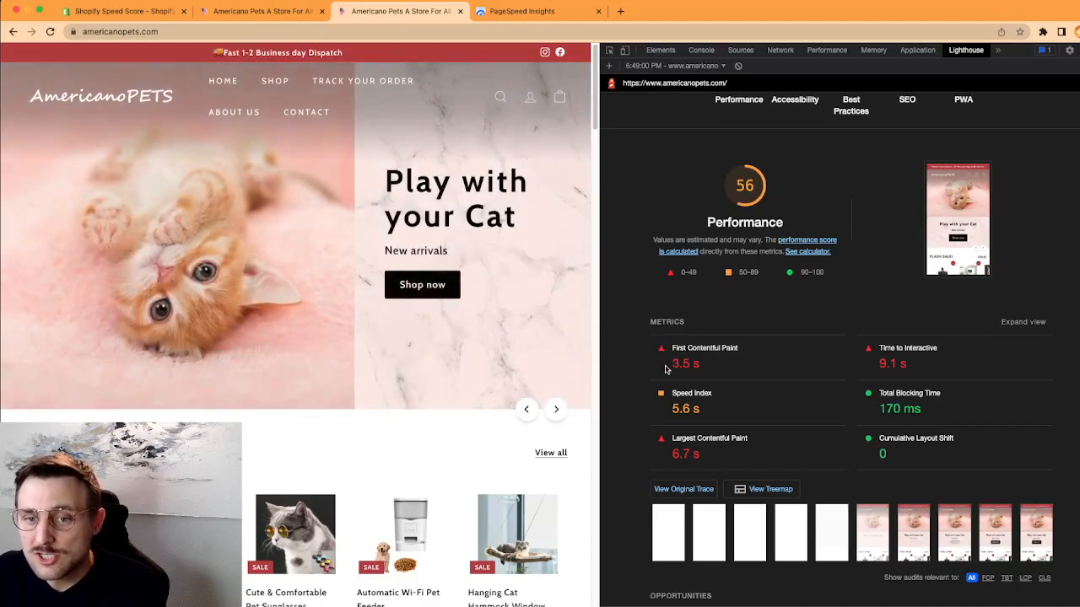
mouse_move(859, 552)
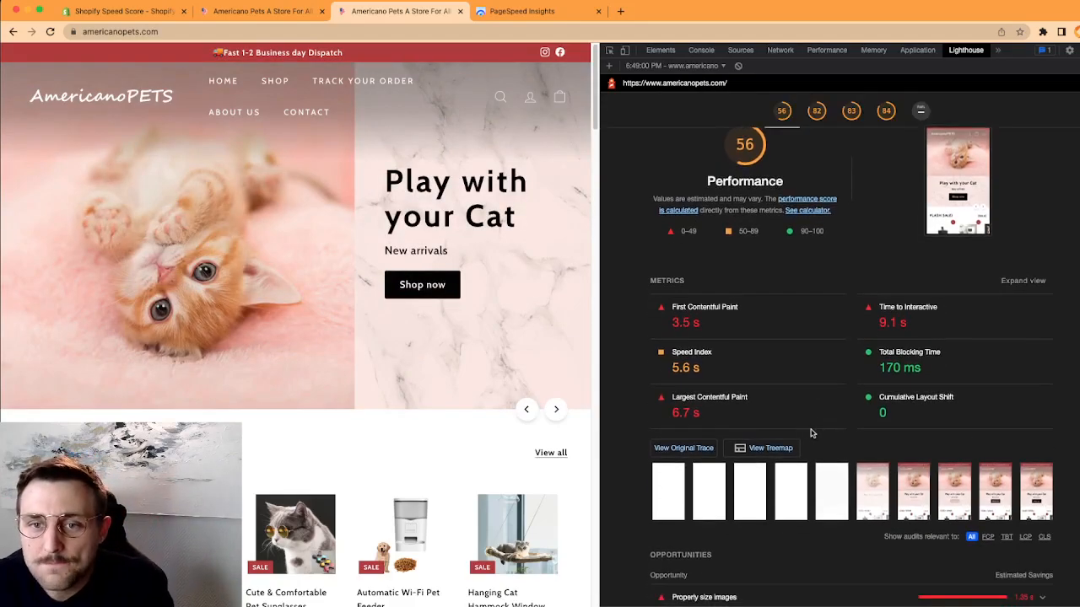
scroll(down, 3)
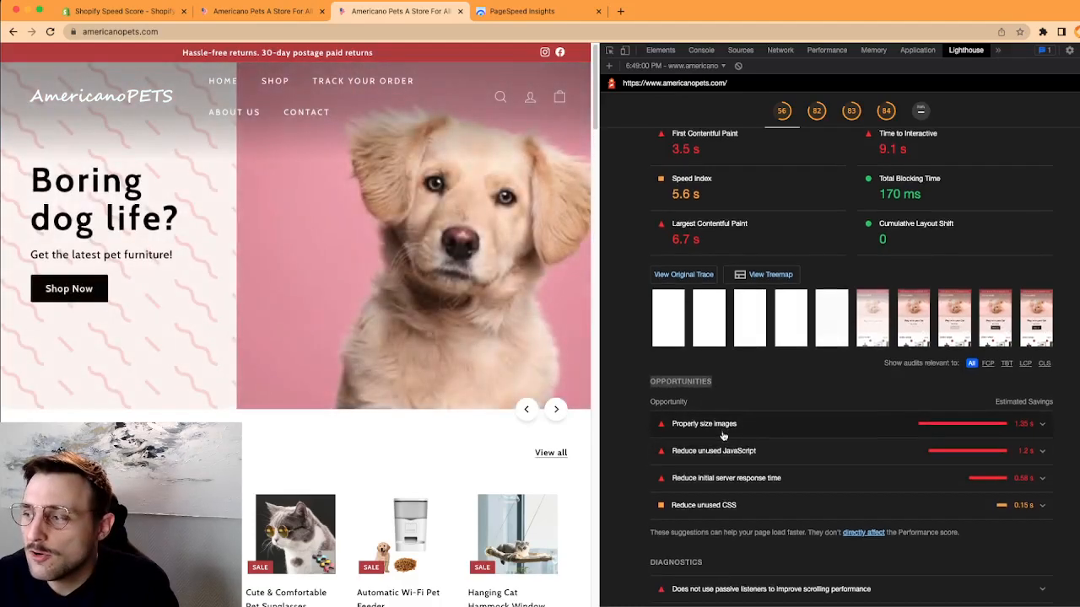
scroll(down, 3)
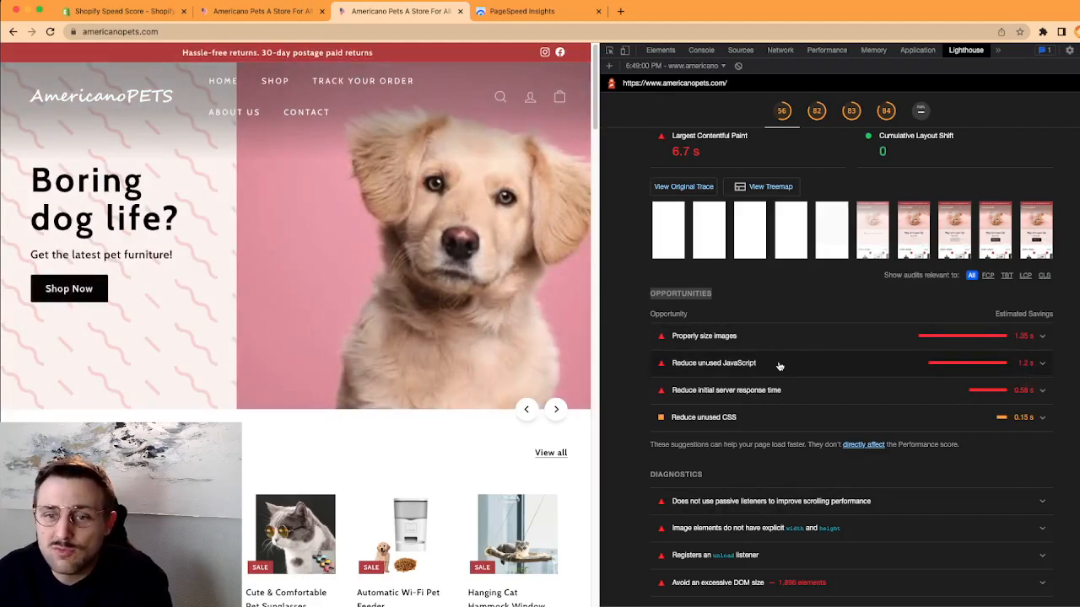
mouse_move(771, 365)
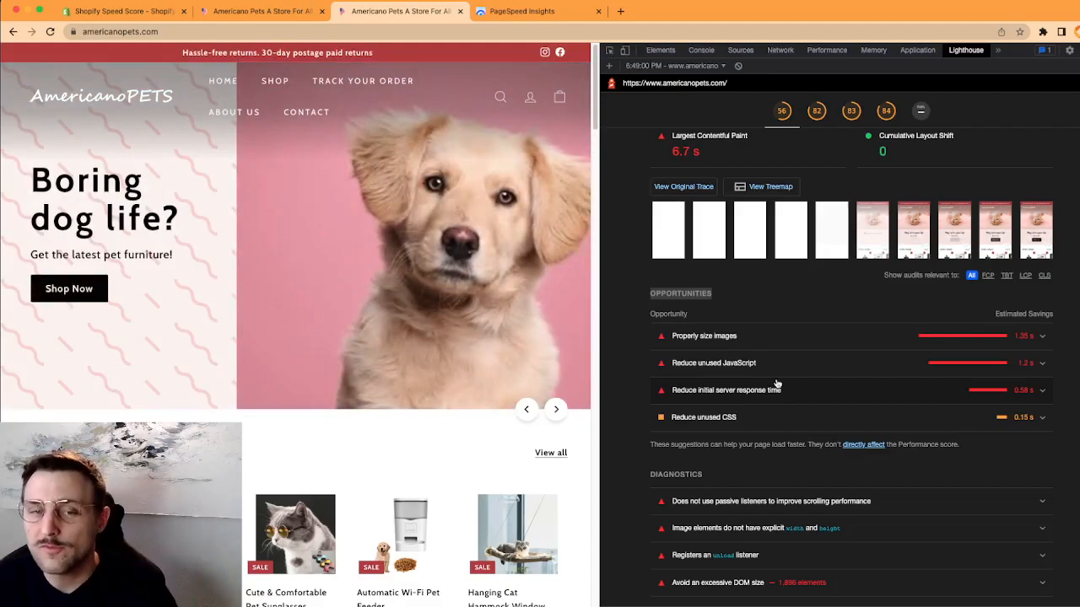
scroll(down, 3)
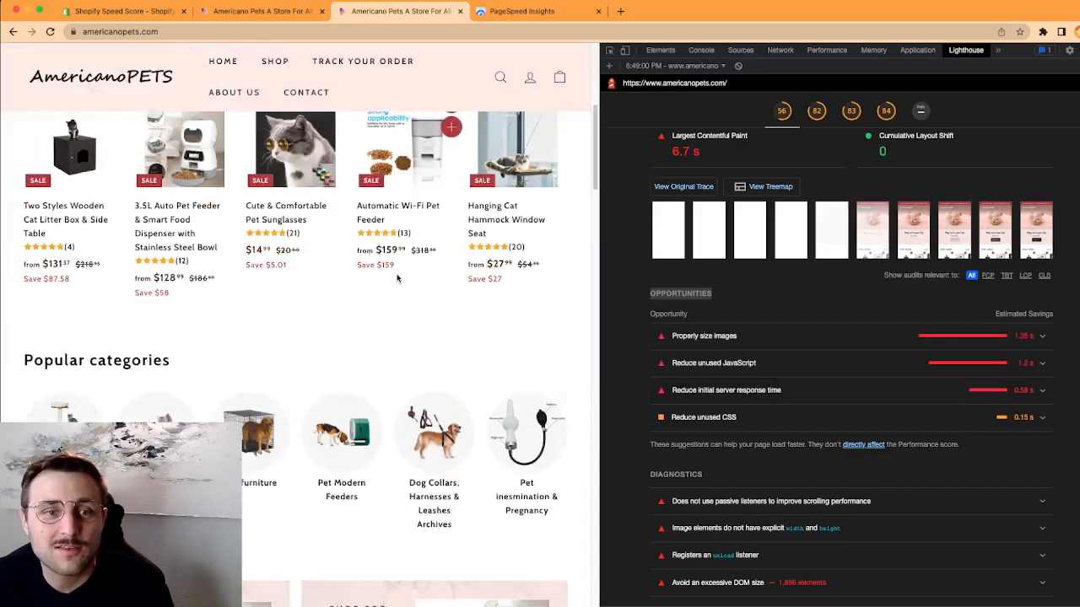
scroll(down, 3)
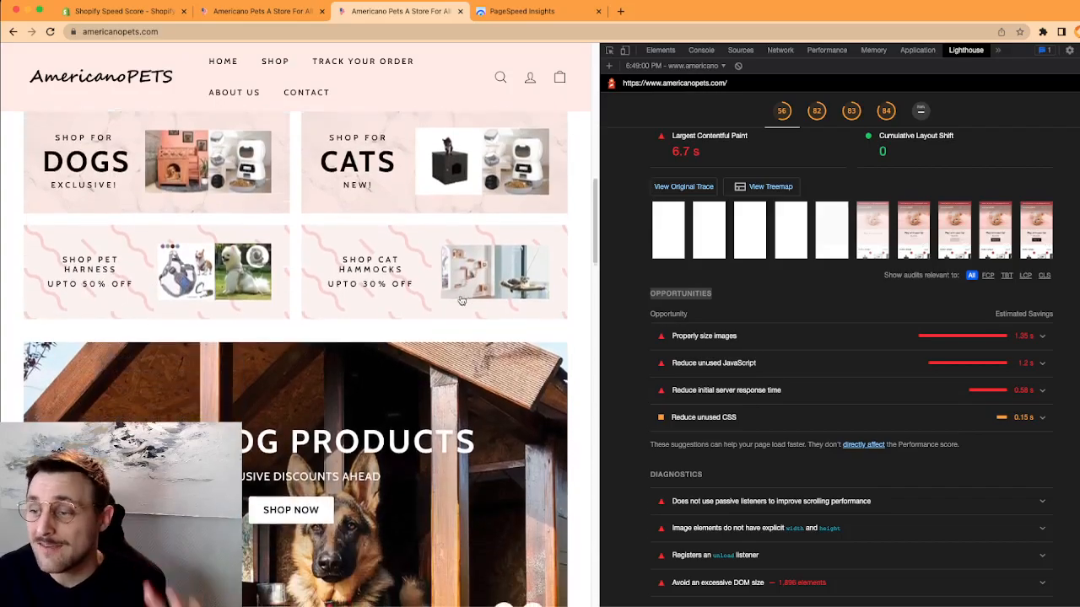
scroll(down, 3)
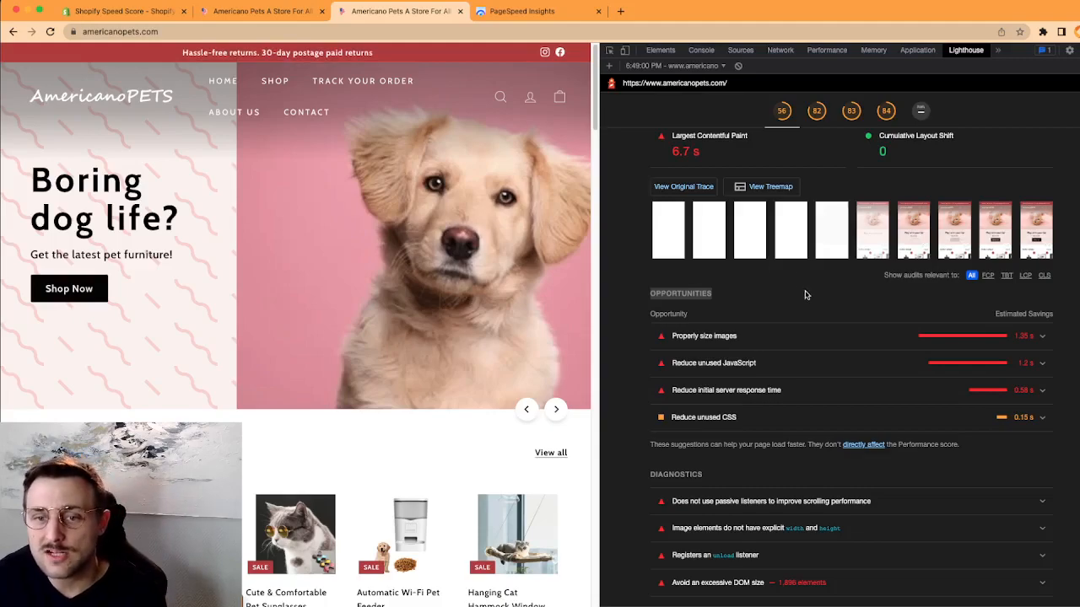
Expand 'Properly size images' and scroll through the oversized images and potential savings.
click(703, 336)
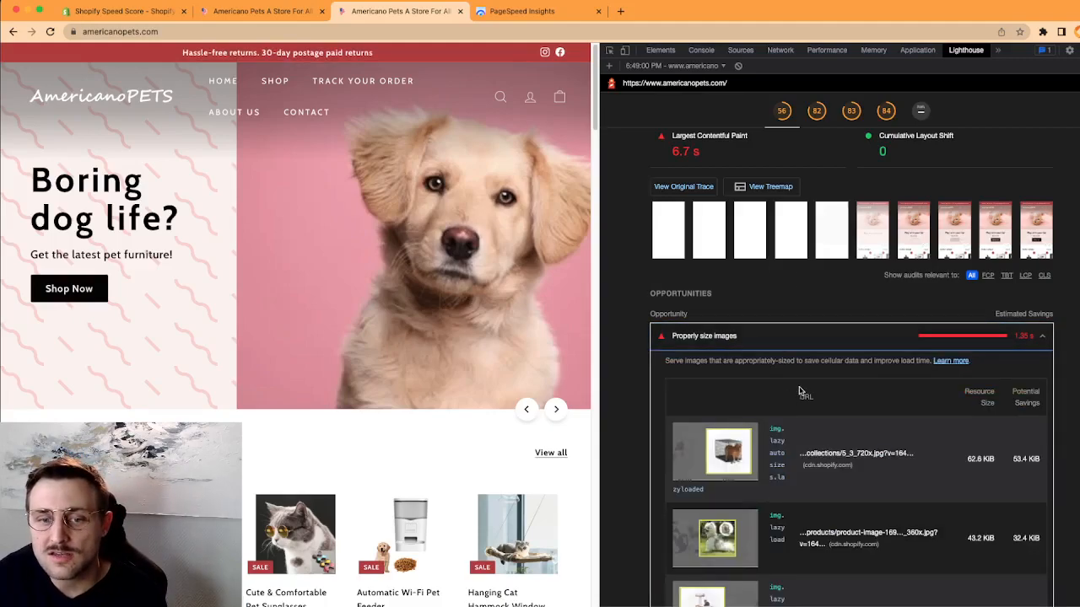
scroll(down, 3)
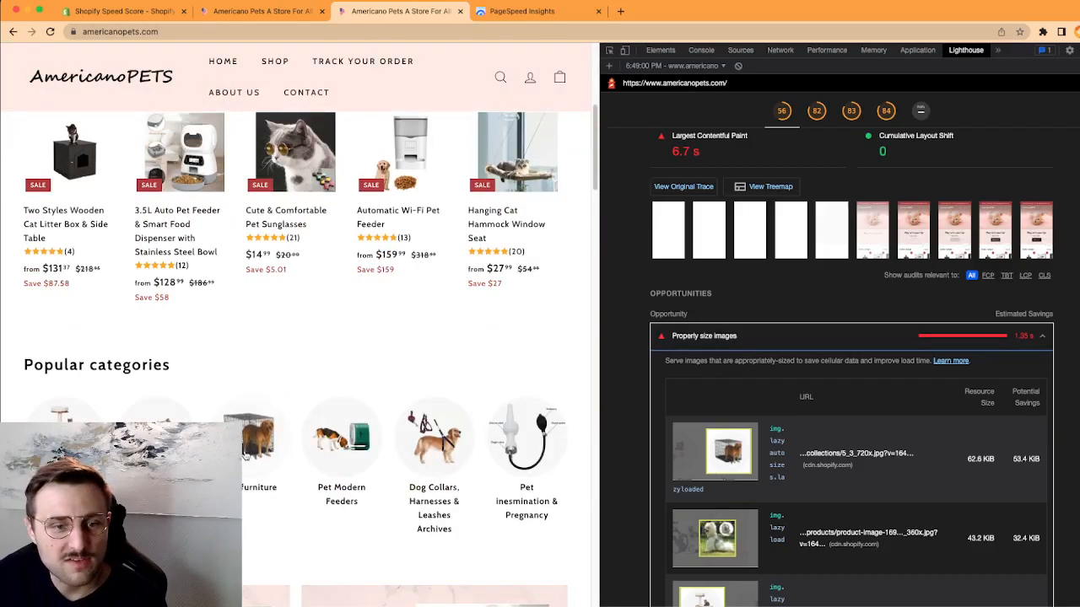
mouse_move(978, 479)
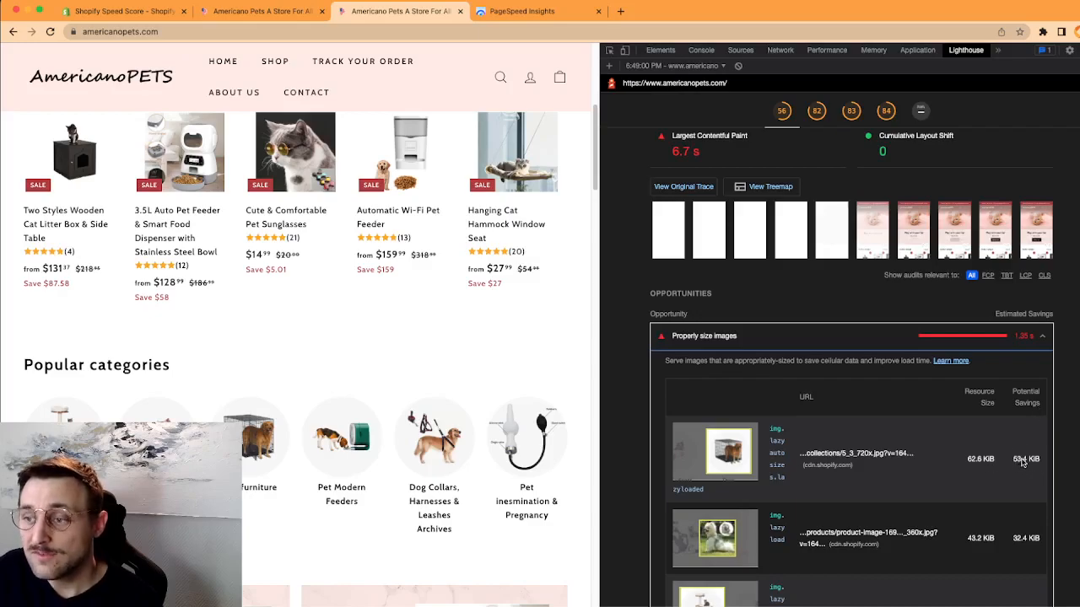
mouse_move(965, 440)
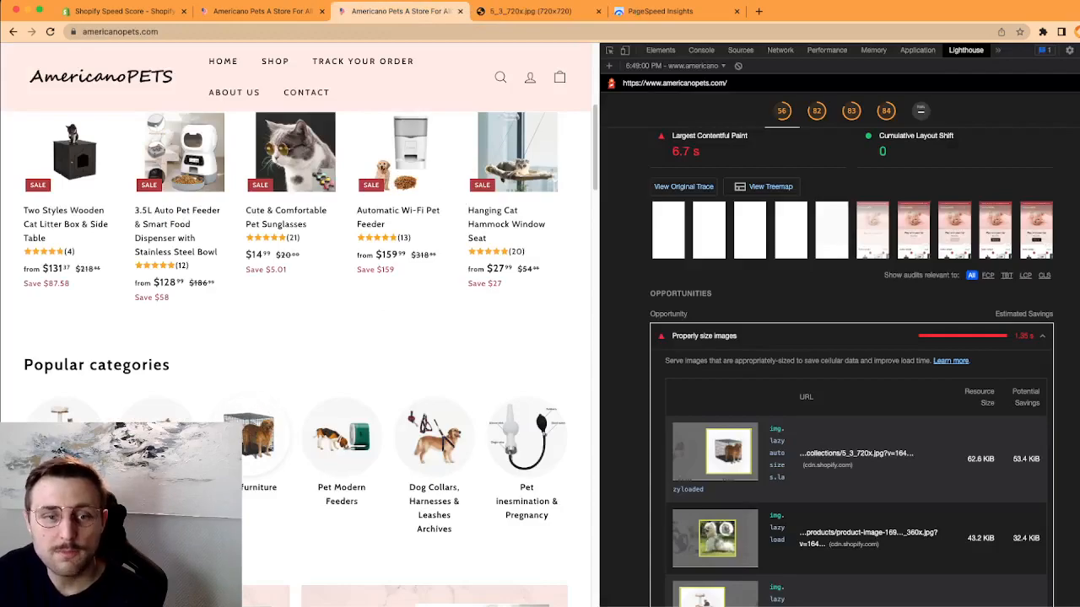
mouse_move(316, 330)
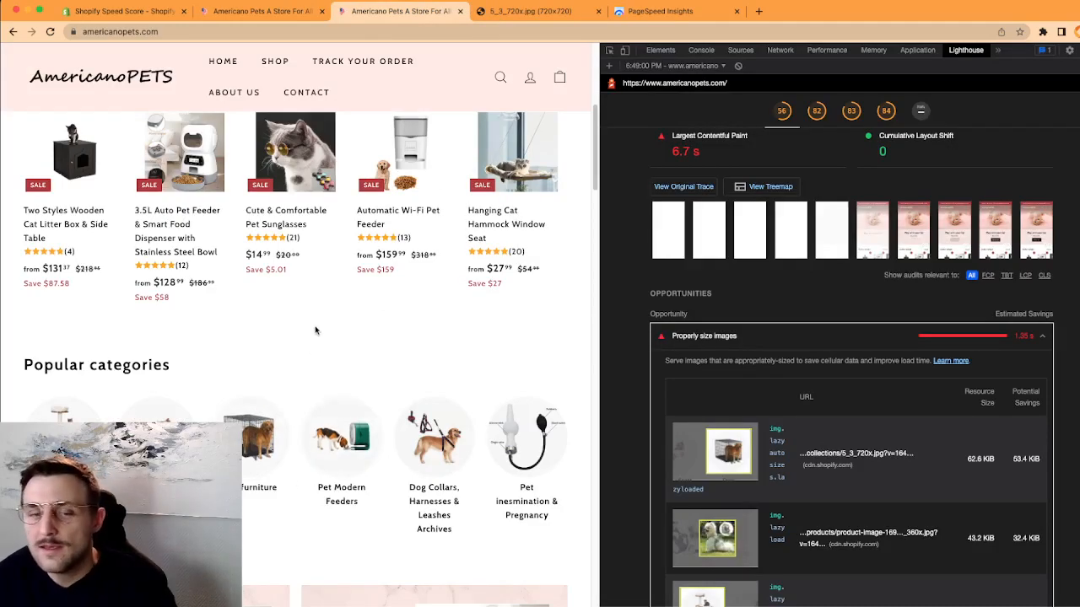
scroll(down, 3)
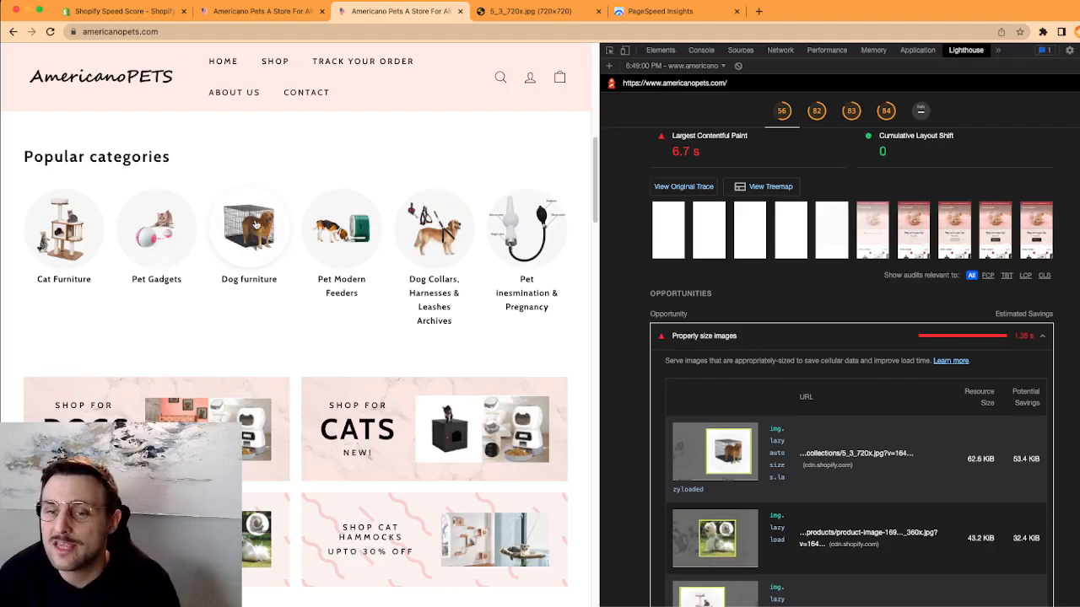
scroll(down, 3)
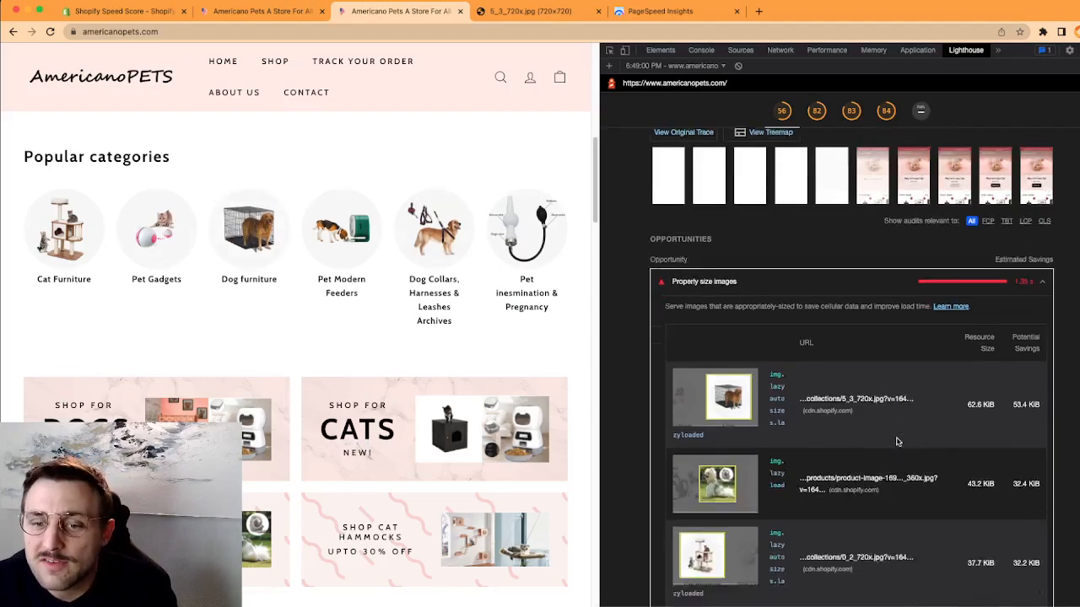
scroll(down, 3)
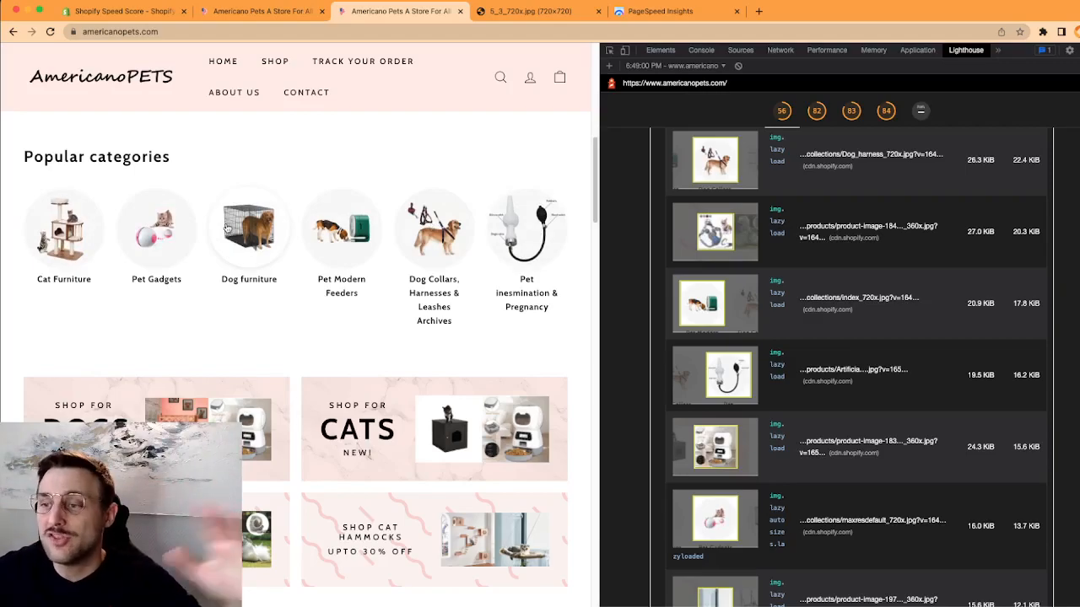
scroll(down, 3)
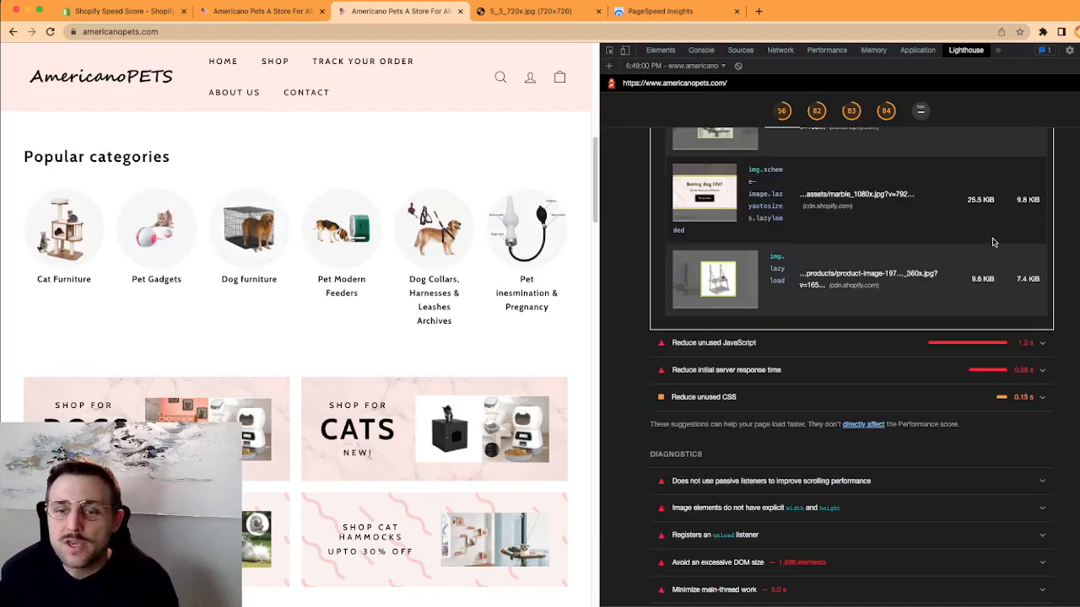
Expand 'Reduce unused JavaScript' and review the flagged scripts table.
click(712, 343)
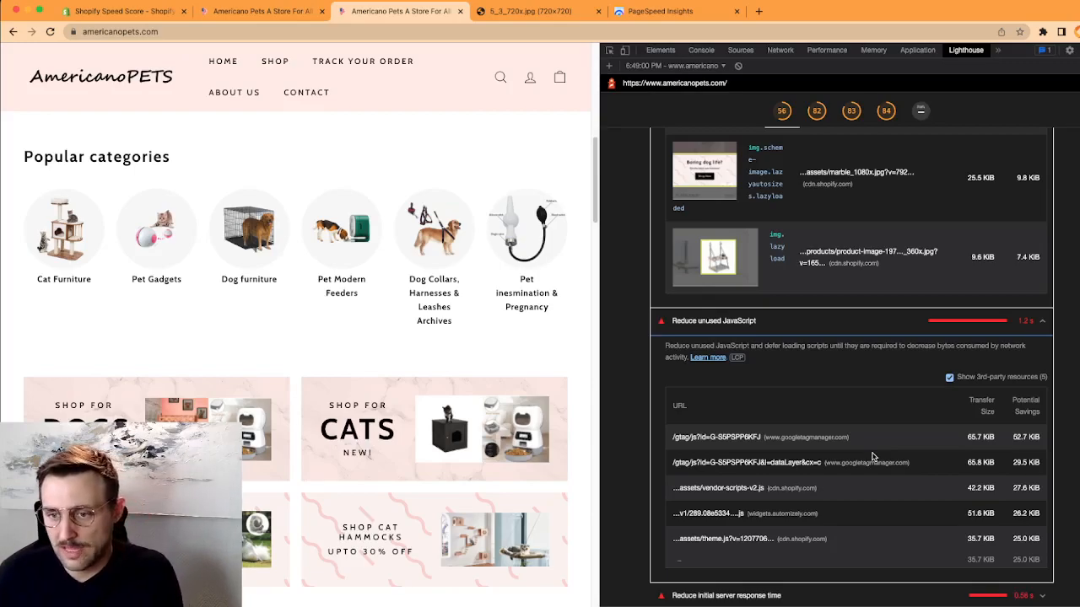
mouse_move(766, 429)
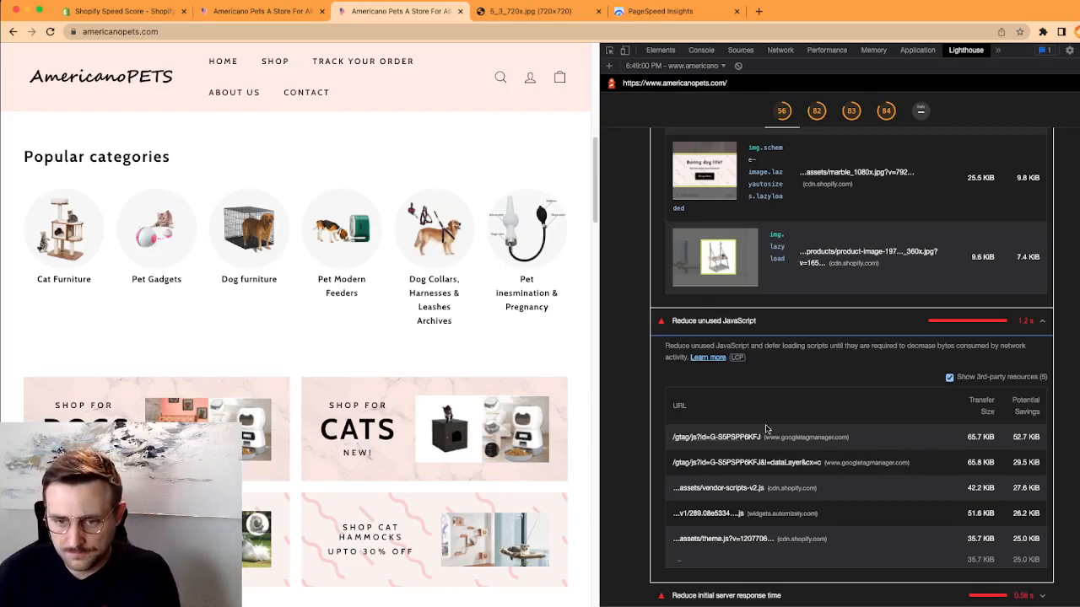
mouse_move(776, 521)
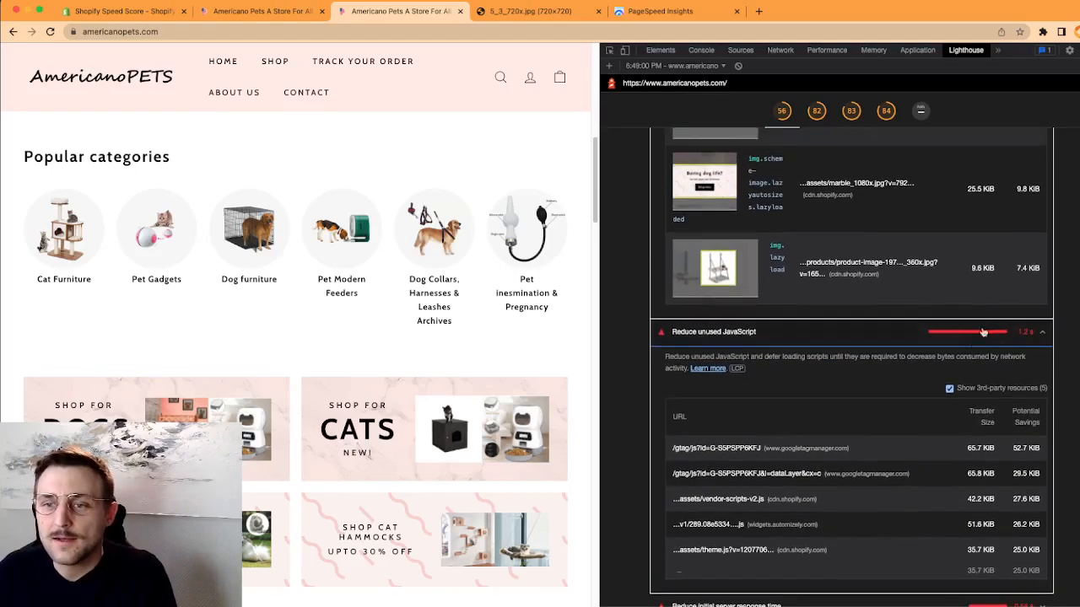
scroll(down, 3)
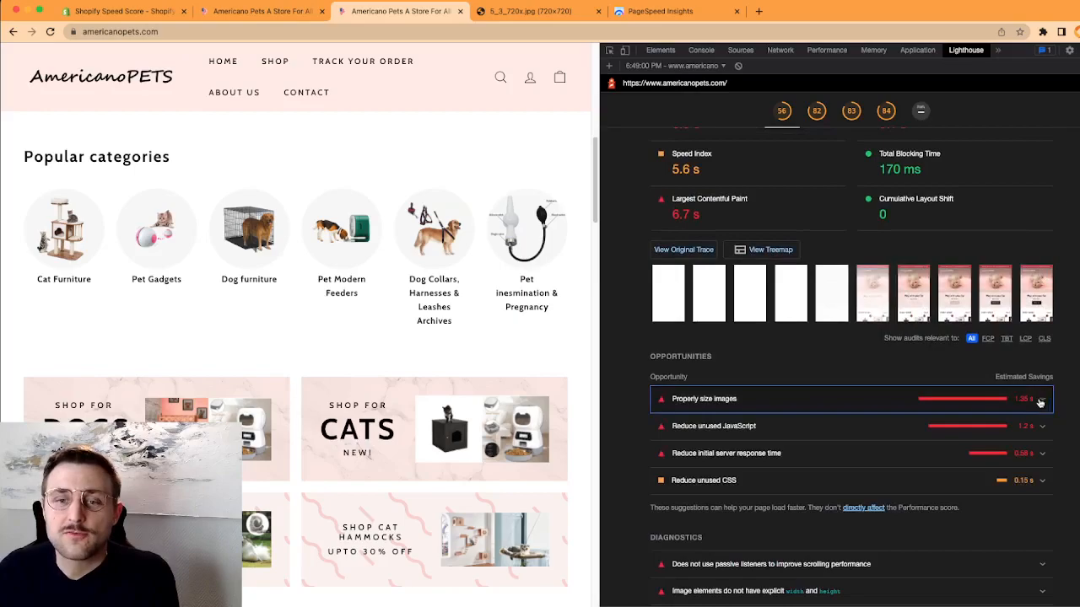
View the PageSpeed Insights desktop report scoring 88 for americanopets.com.
scroll(down, 3)
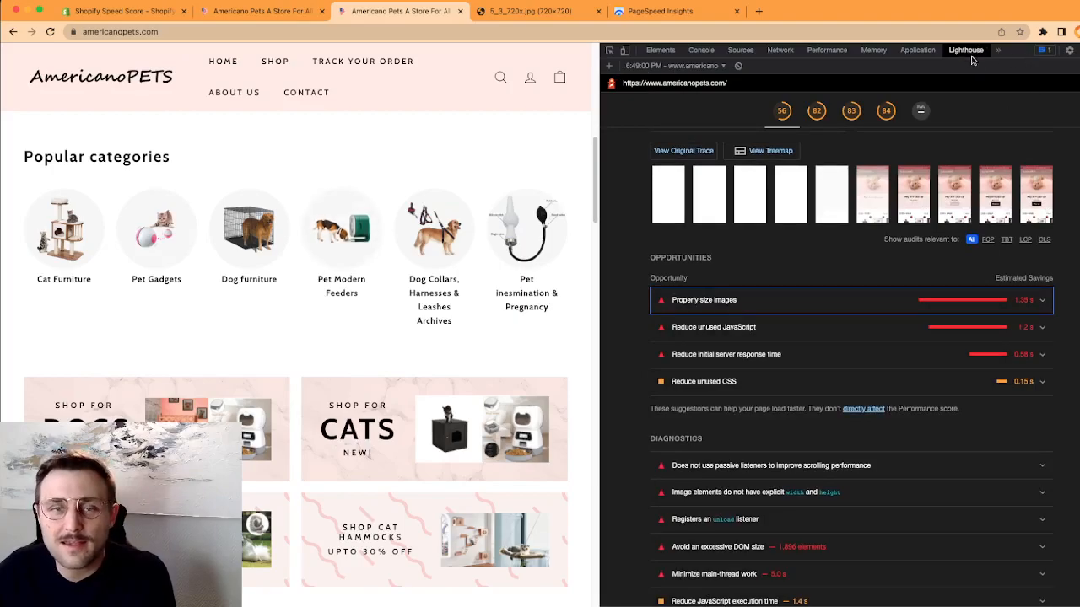
click(660, 11)
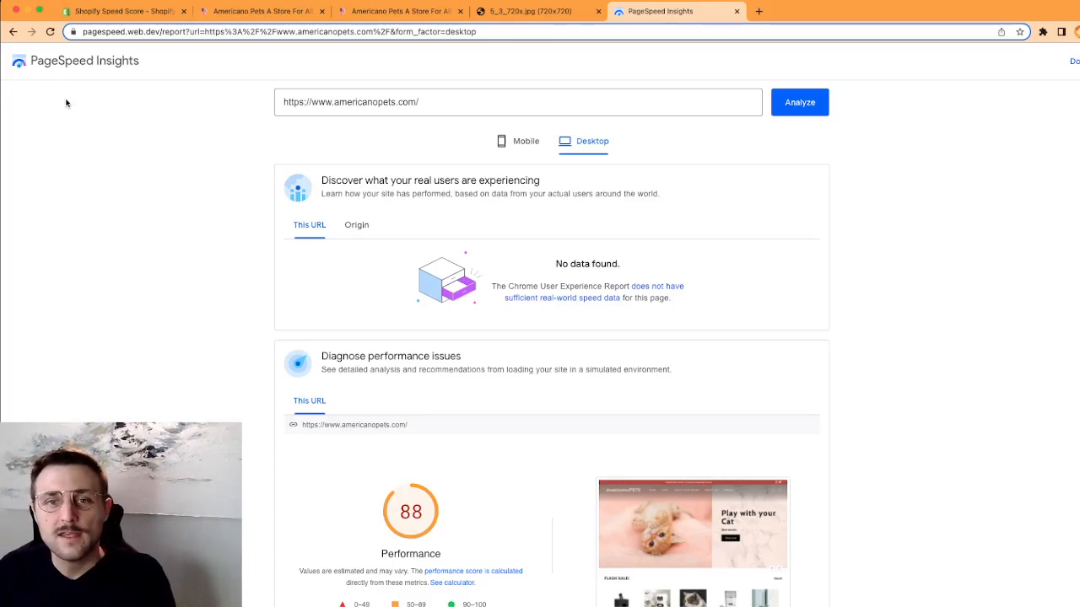
Review desktop metrics and the server response time and image sizing opportunities.
click(518, 101)
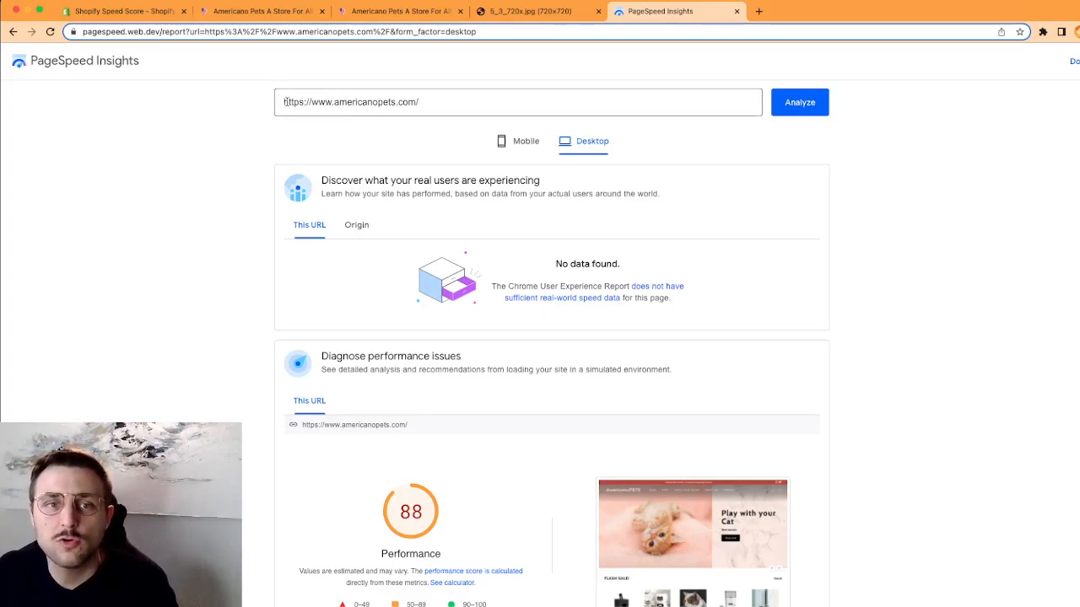
scroll(down, 3)
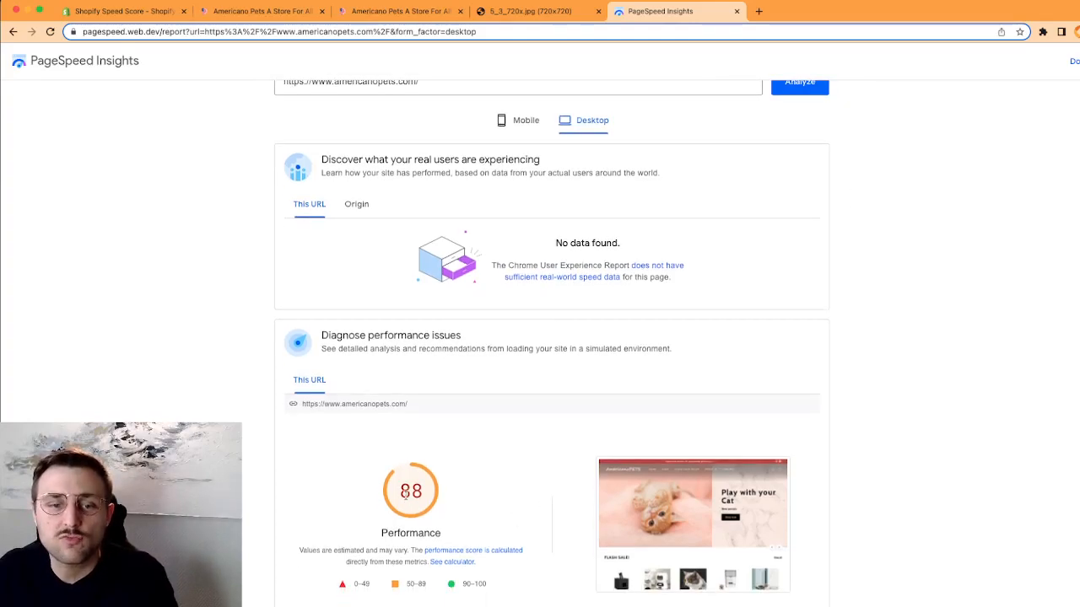
mouse_move(700, 274)
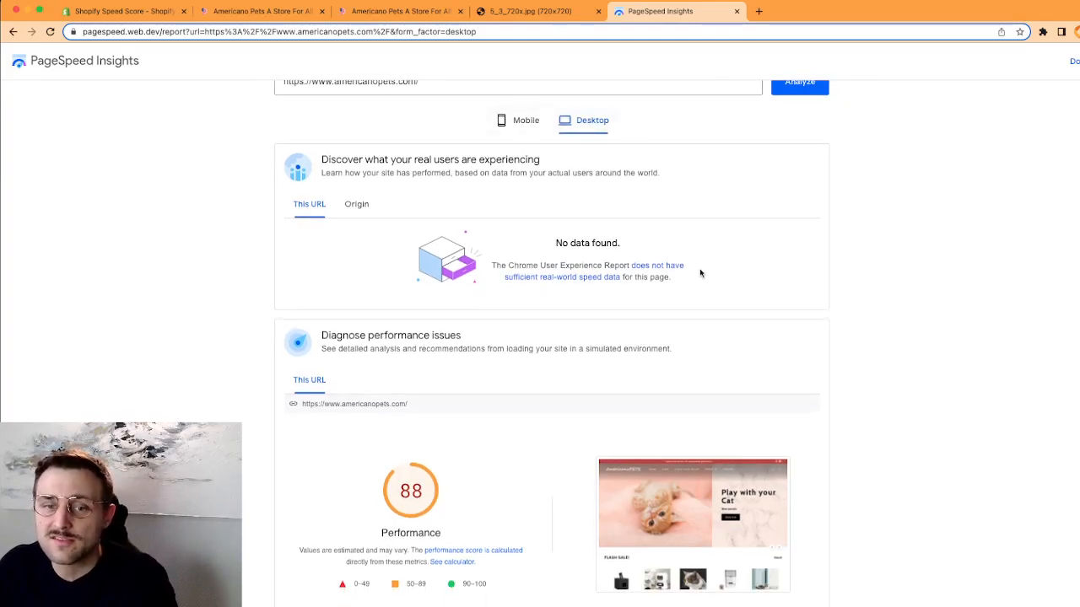
scroll(down, 3)
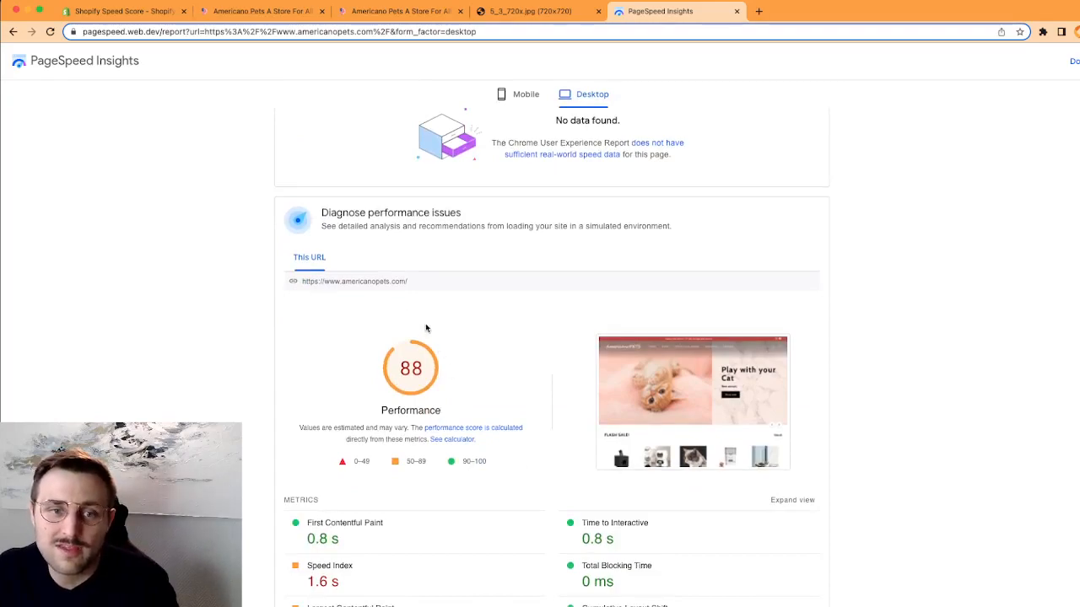
mouse_move(426, 388)
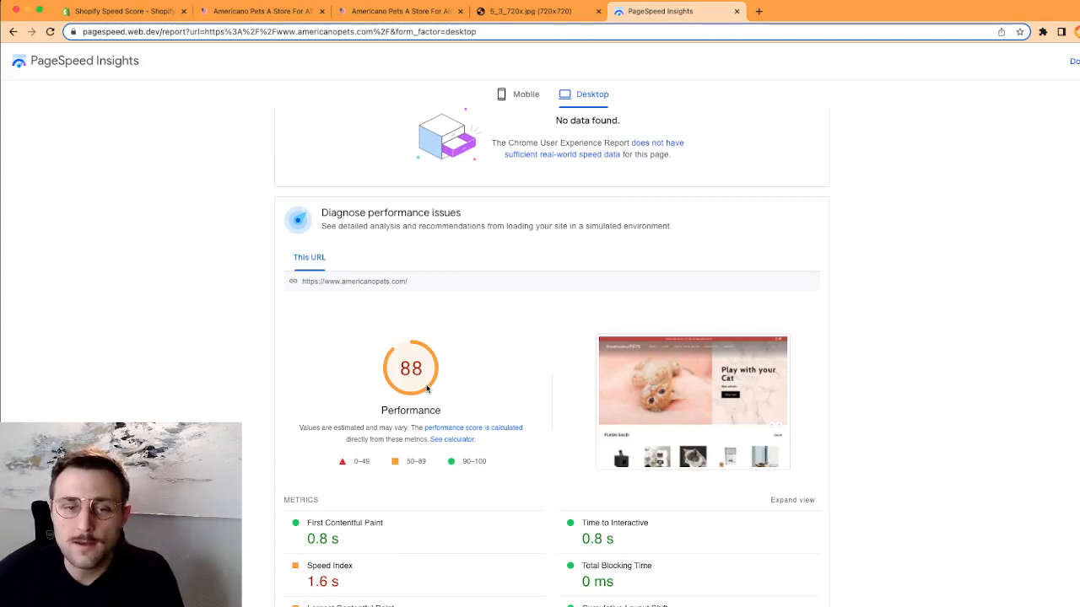
scroll(down, 3)
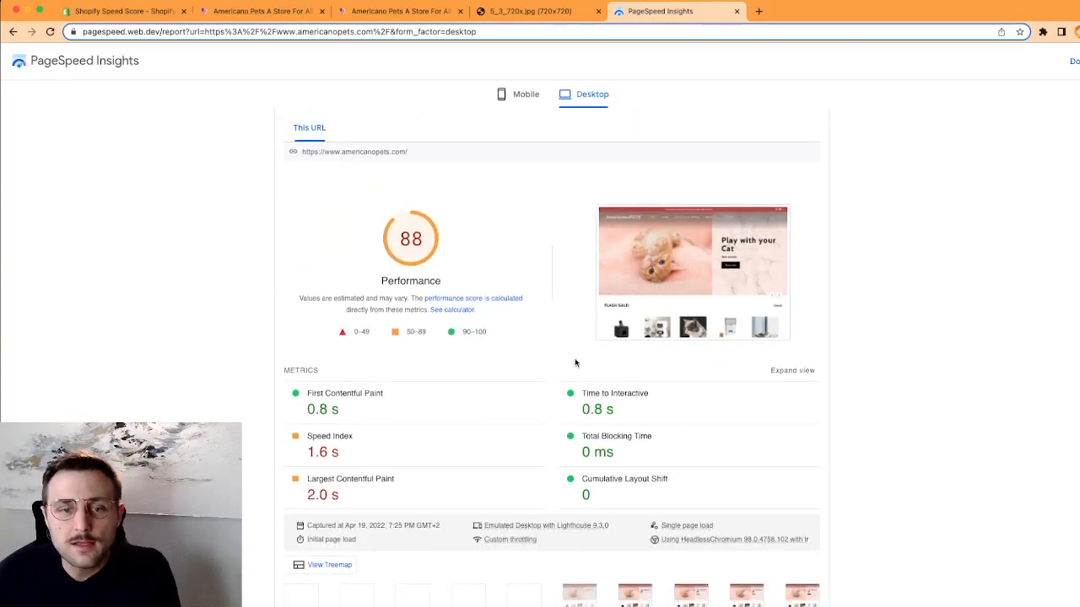
scroll(down, 3)
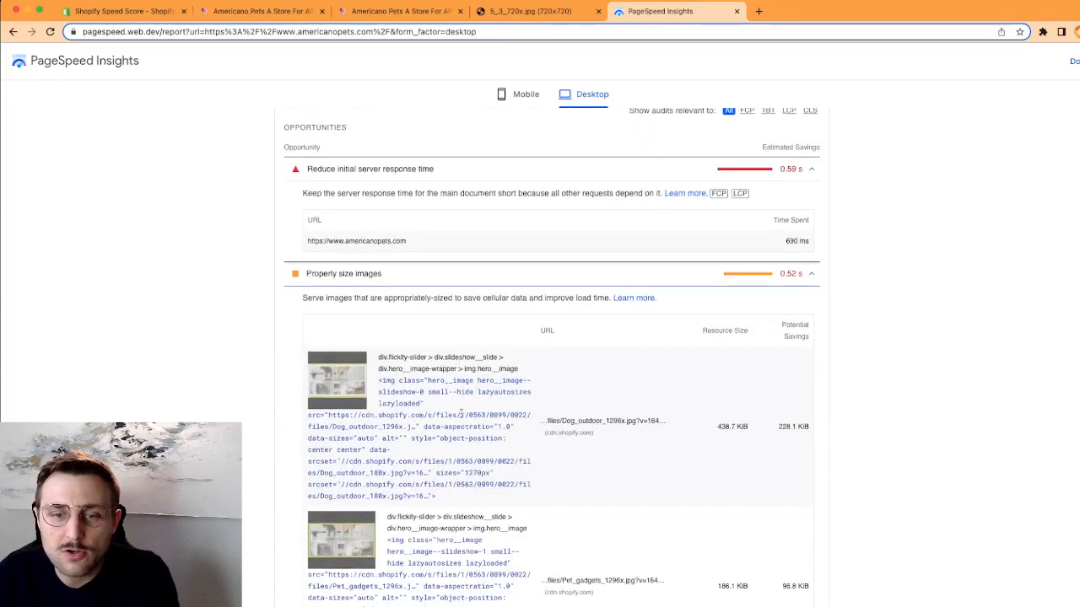
Return to the Americano Pets homepage showing the cat banner and Flash Sale products.
scroll(down, 3)
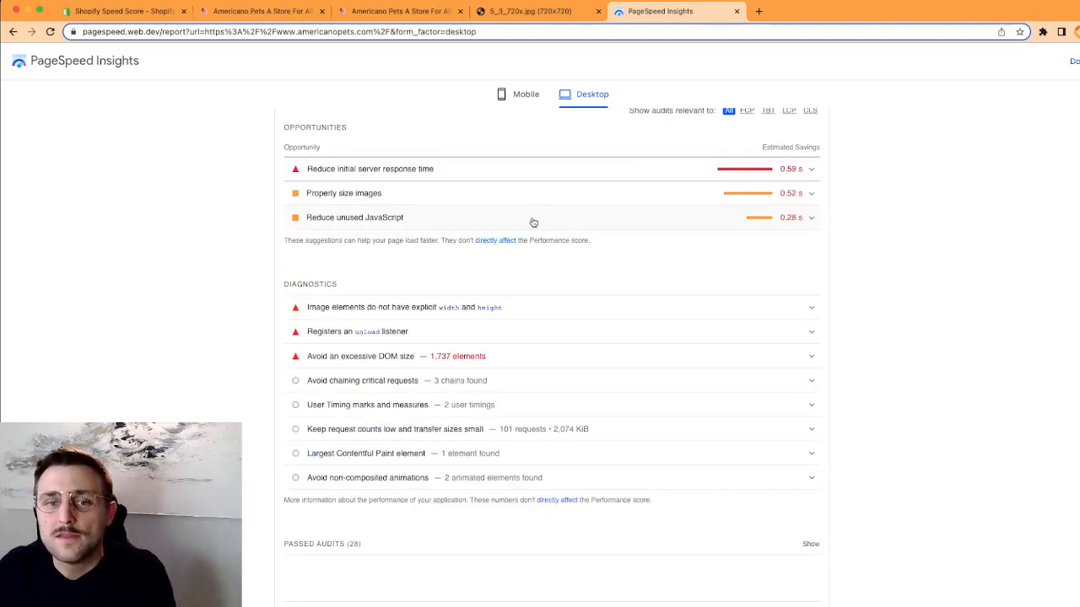
scroll(up, 3)
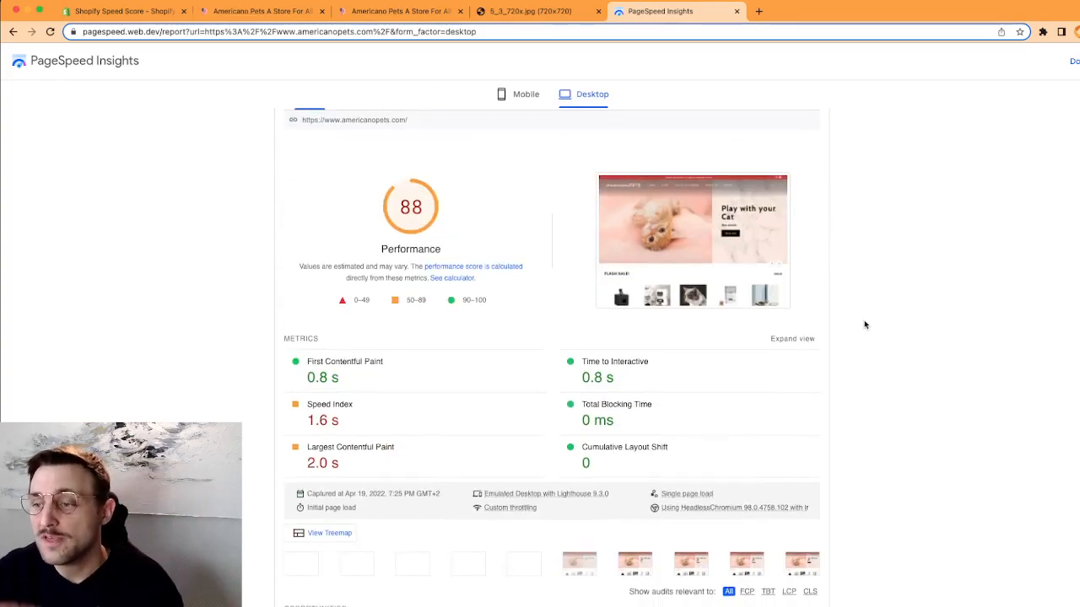
mouse_move(706, 329)
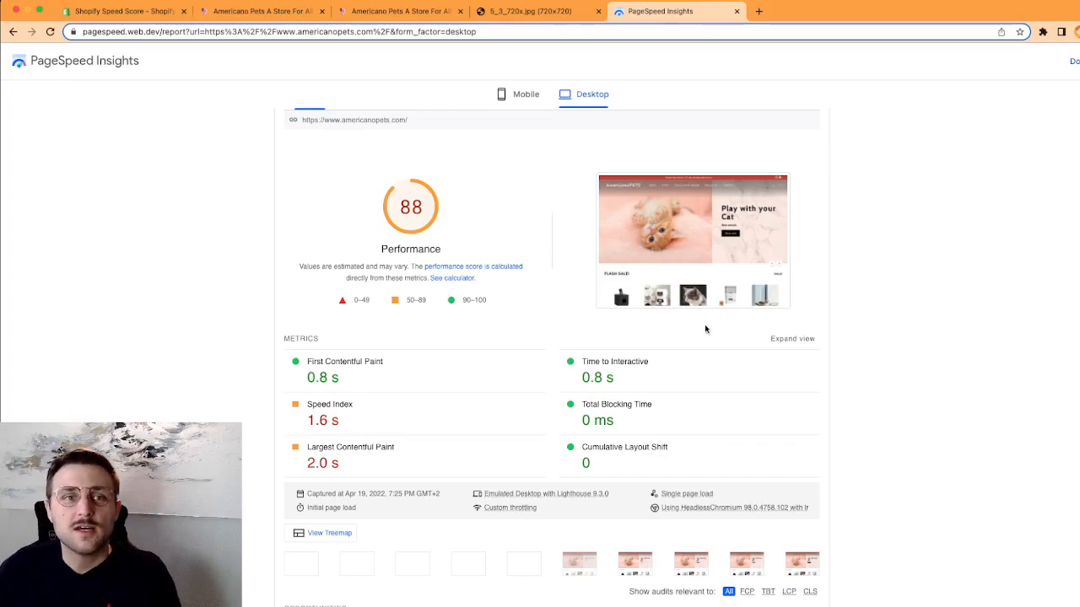
click(261, 11)
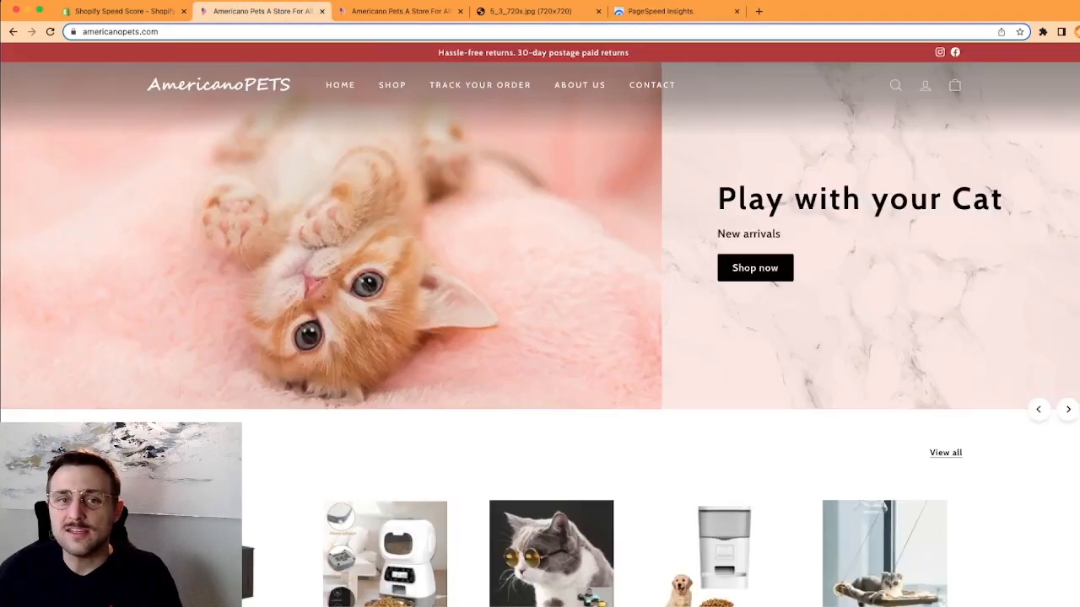
scroll(down, 3)
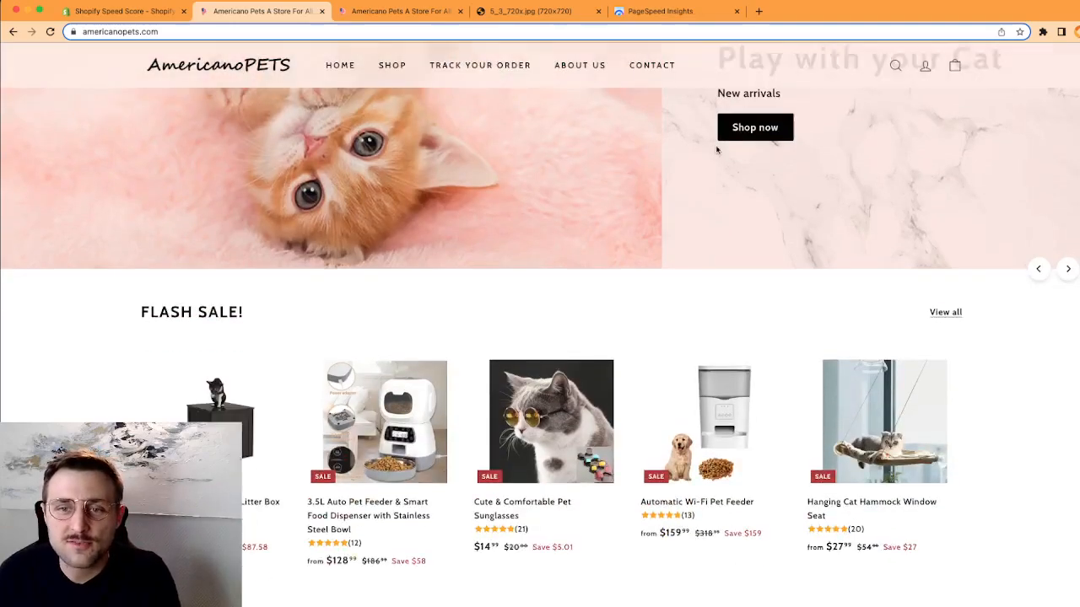